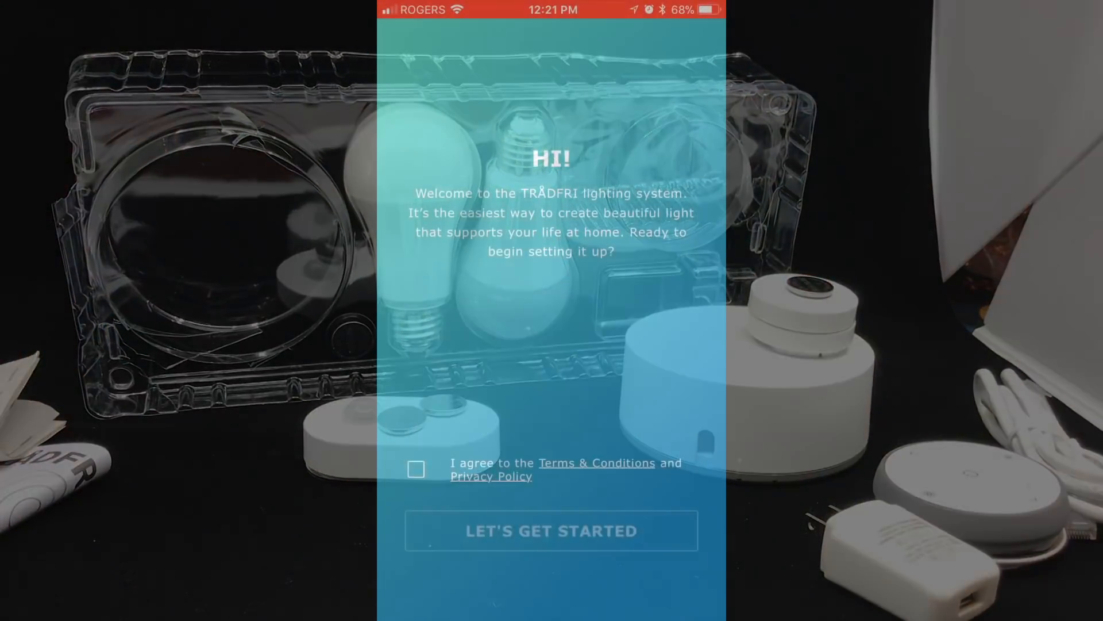
Accept the terms, start setup and scan the gateway's QR code with camera access allowed.
{"action": "left_click", "coordinate": [550, 531]}
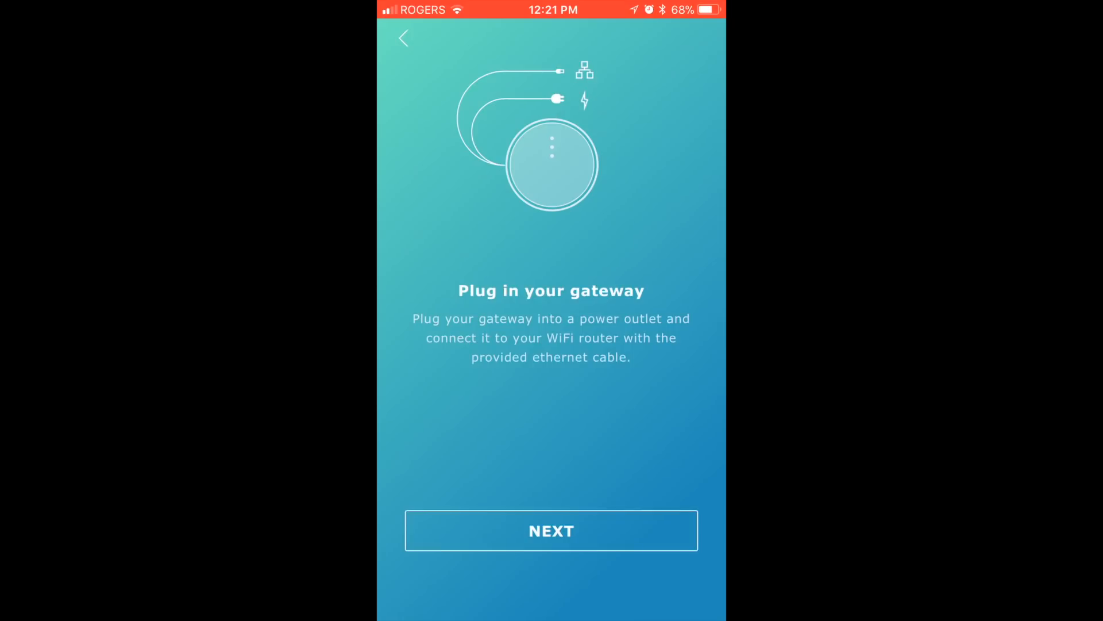
{"action": "left_click", "coordinate": [550, 530]}
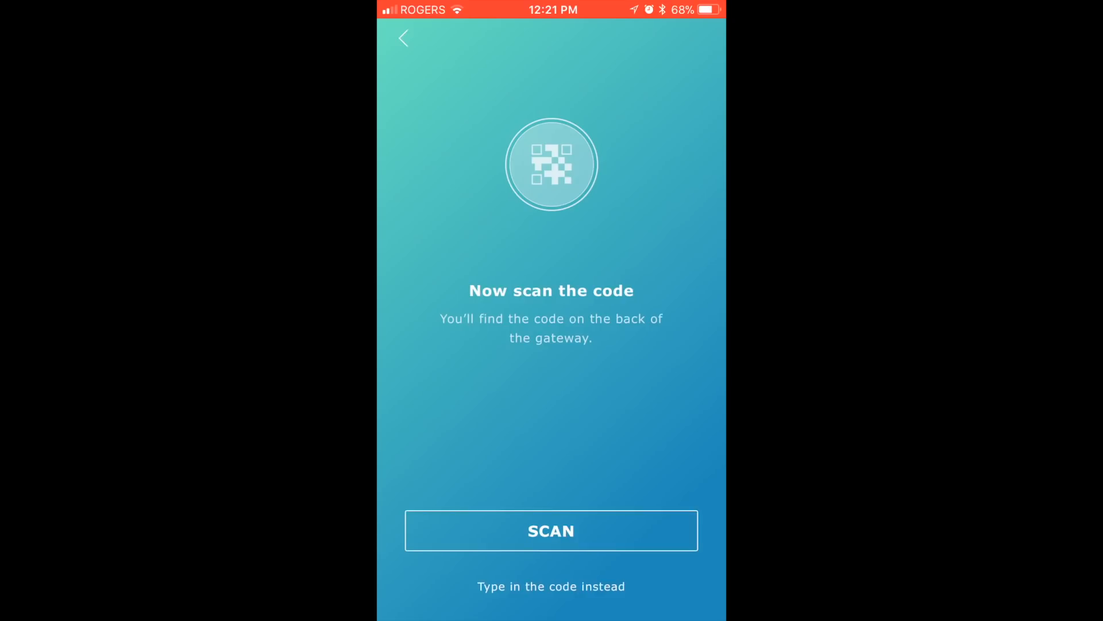
{"action": "left_click", "coordinate": [551, 530]}
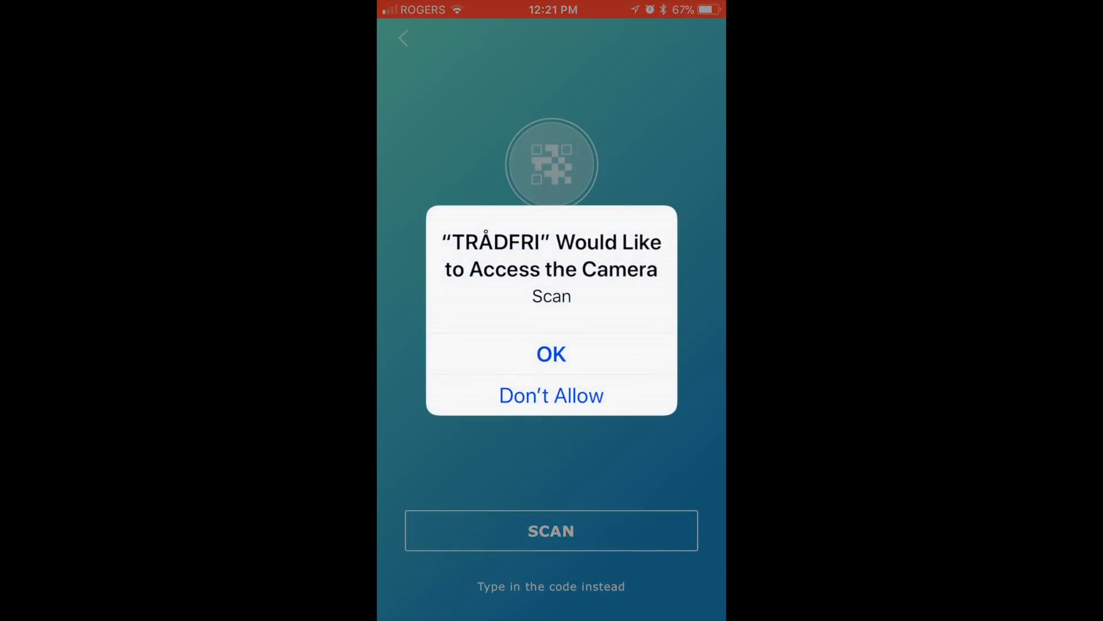
{"action": "left_click", "coordinate": [551, 353]}
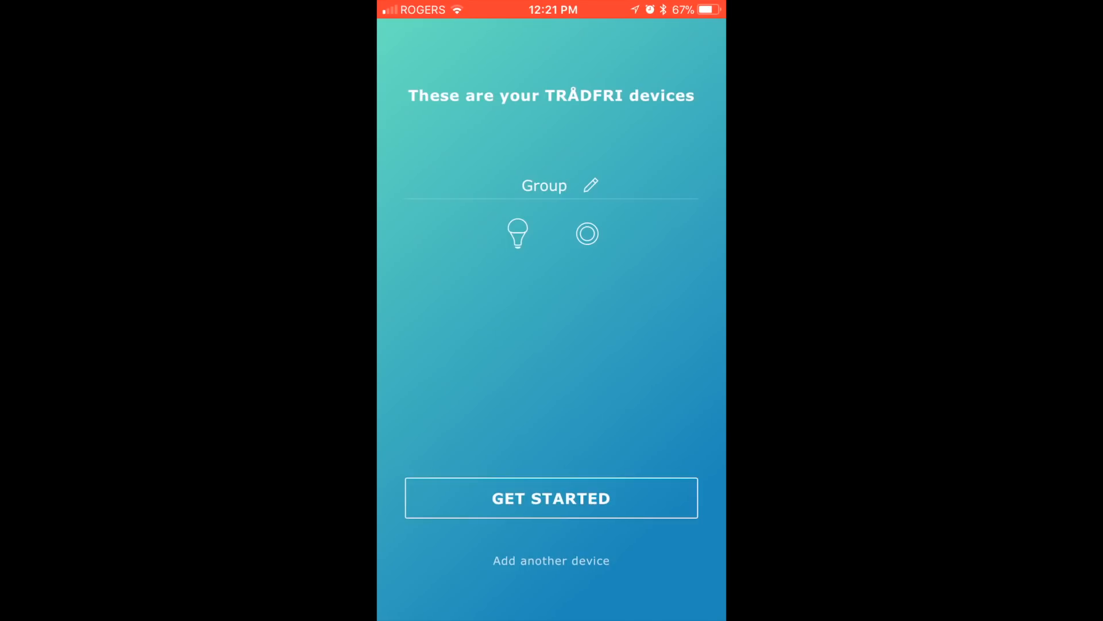
Add a motion sensor to the gateway and acknowledge it was found as Group 2.
{"action": "left_click", "coordinate": [551, 560]}
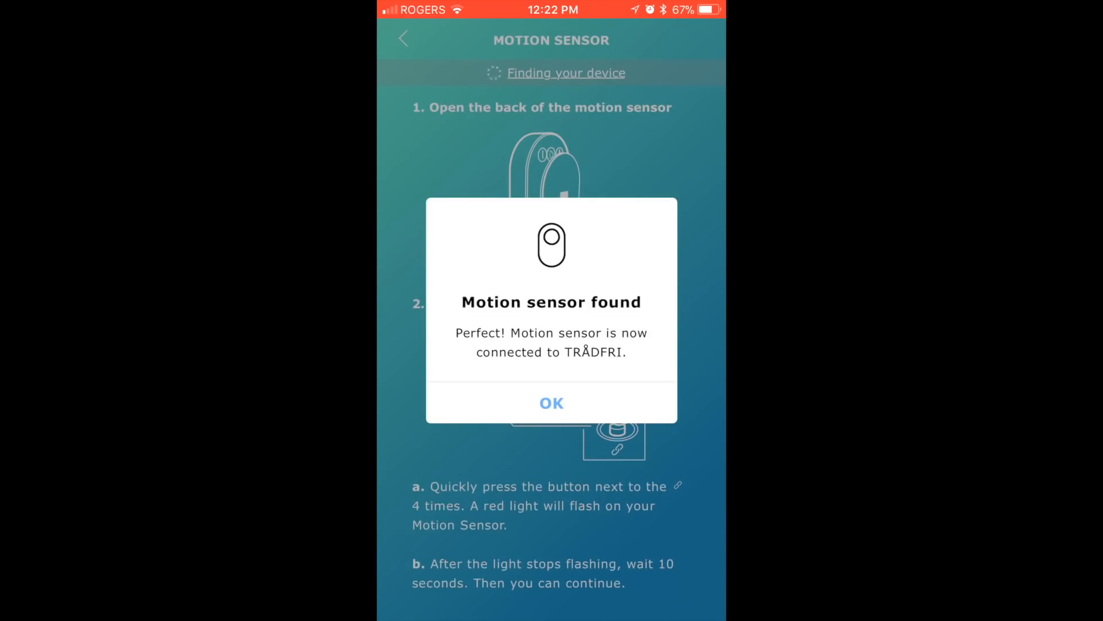
{"action": "left_click", "coordinate": [550, 402]}
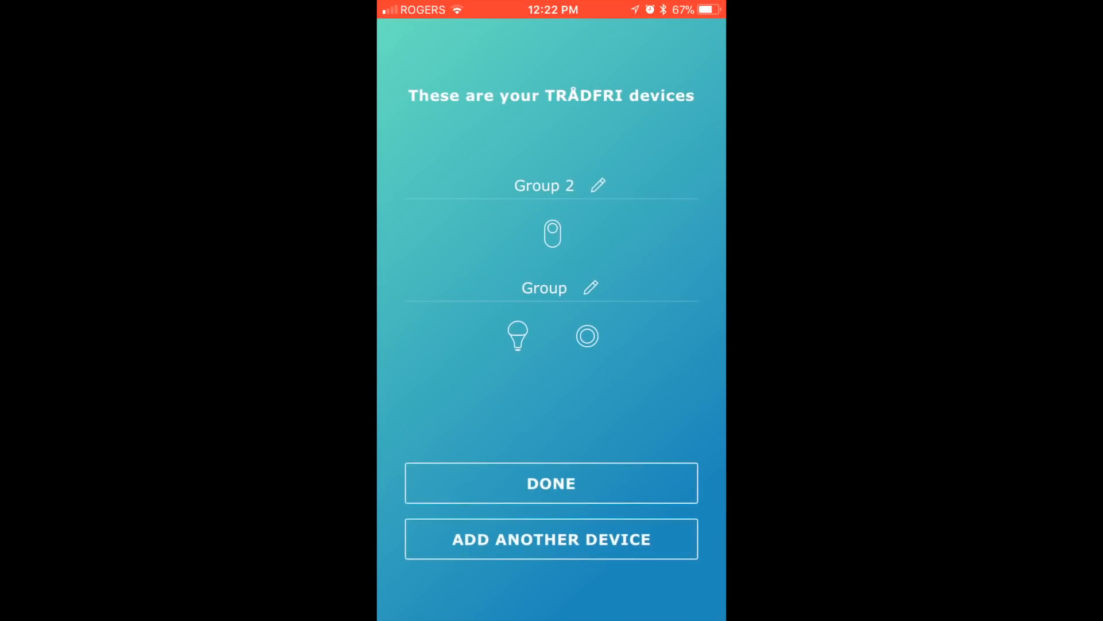
Add a remote control to the gateway and acknowledge it was found as a third group.
{"action": "left_click", "coordinate": [550, 538]}
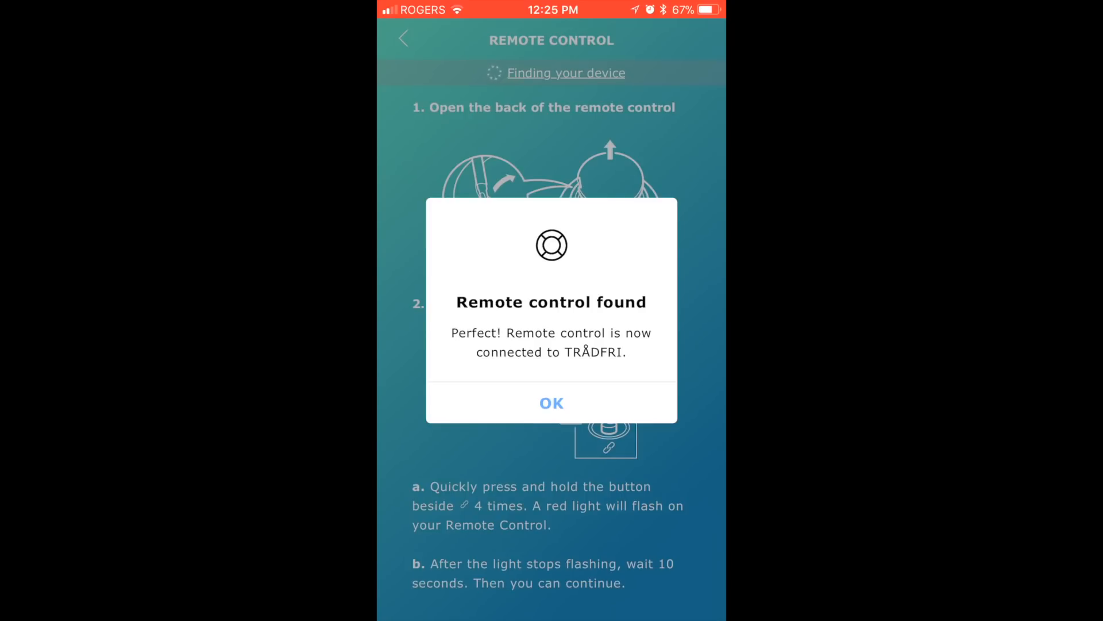
{"action": "left_click", "coordinate": [551, 403]}
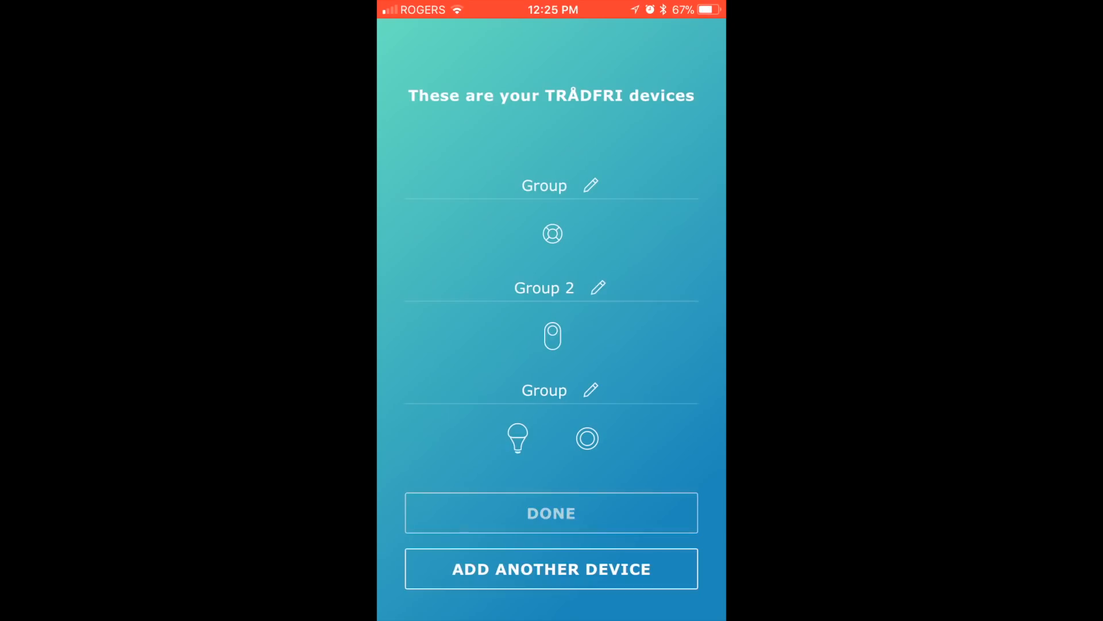
Finish adding devices, skip the What's New tour and acknowledge the app update alert.
{"action": "left_click", "coordinate": [551, 513]}
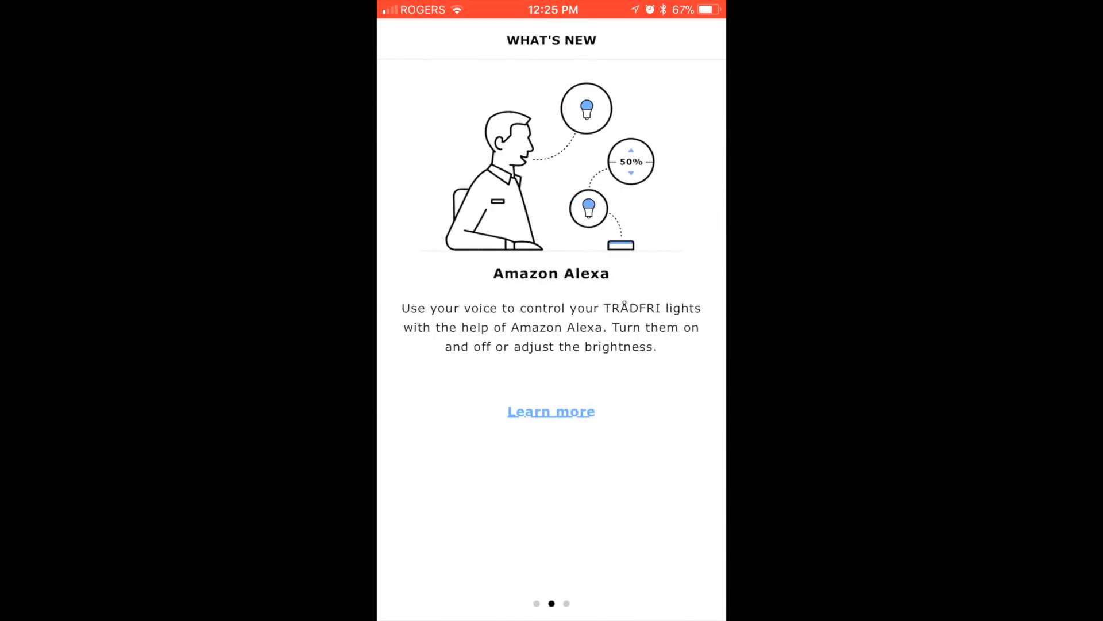
{"action": "scroll", "scroll_direction": "left", "scroll_amount": 3}
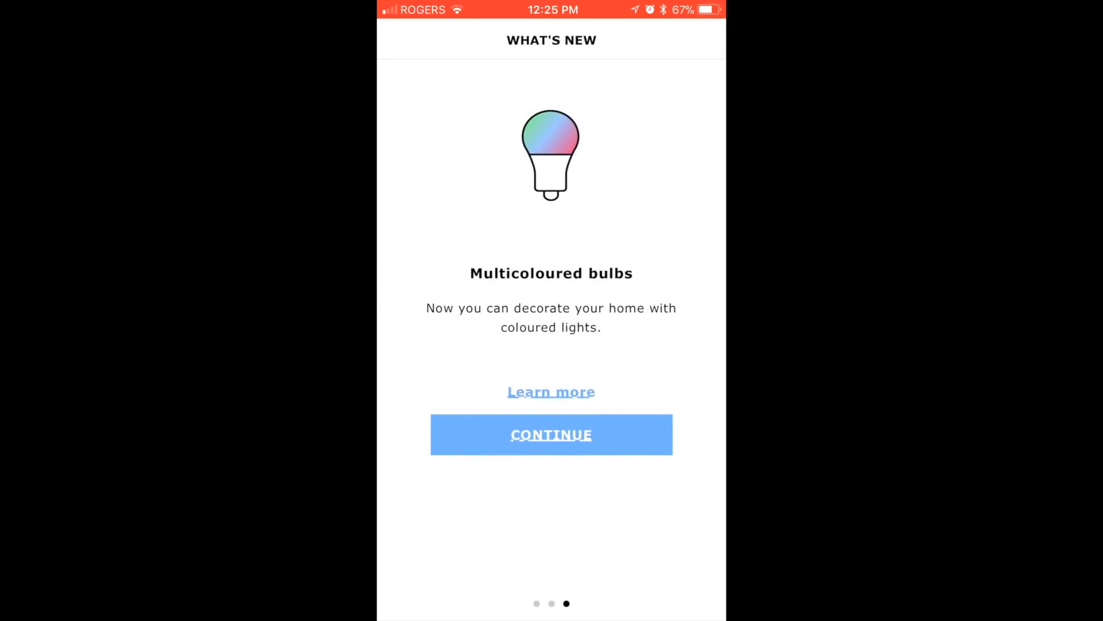
{"action": "left_click", "coordinate": [550, 435]}
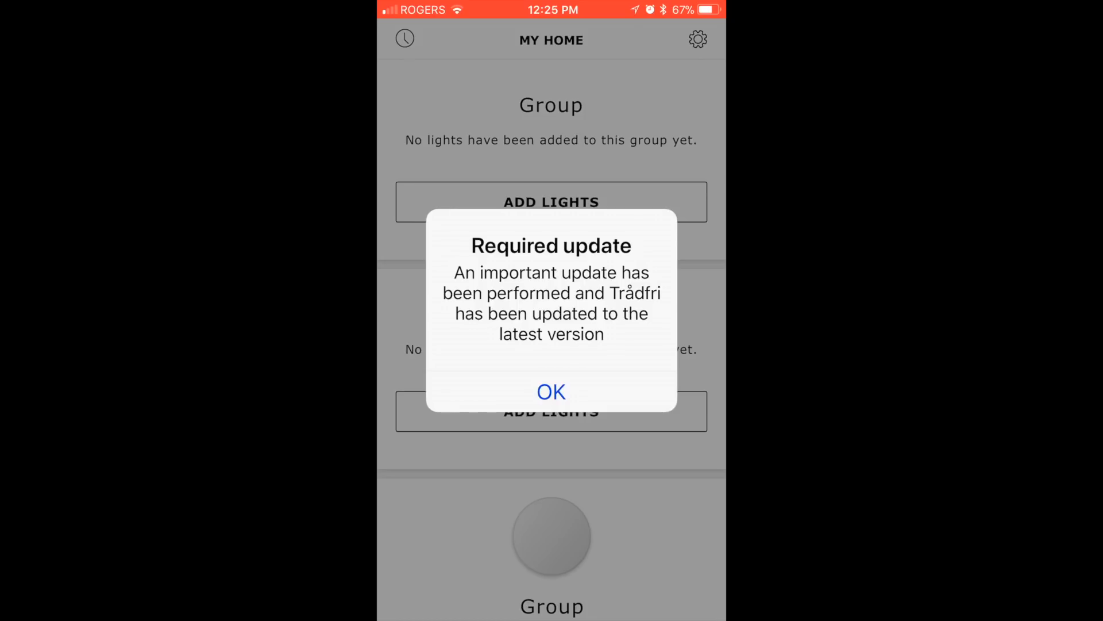
{"action": "left_click", "coordinate": [551, 391]}
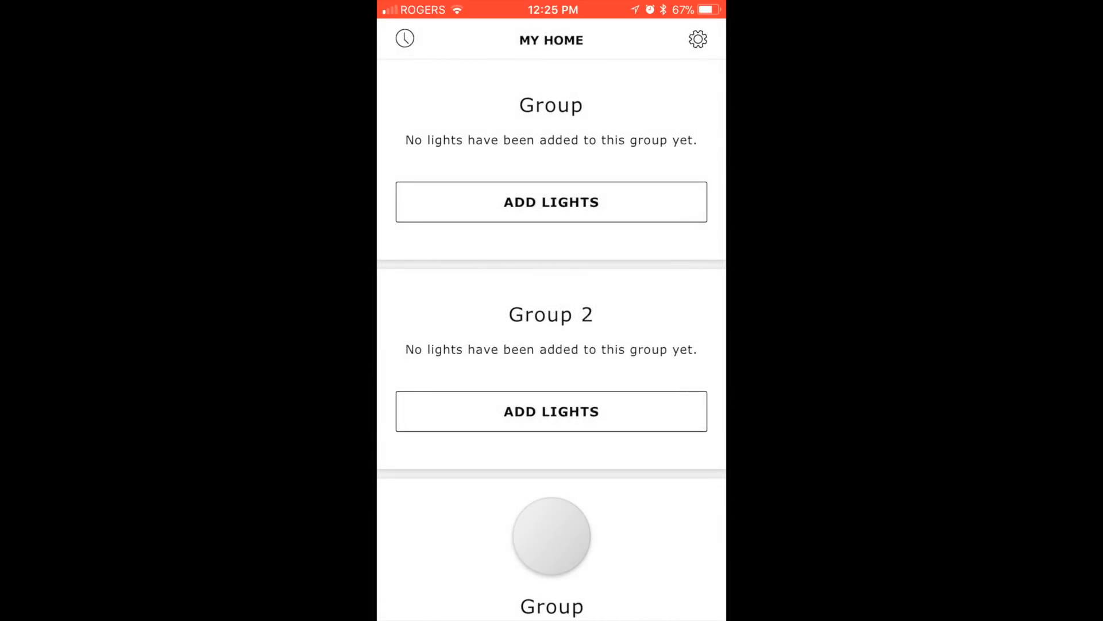
View the bulb group's moods on My Home and return to the home overview.
{"action": "scroll", "scroll_direction": "down", "scroll_amount": 3}
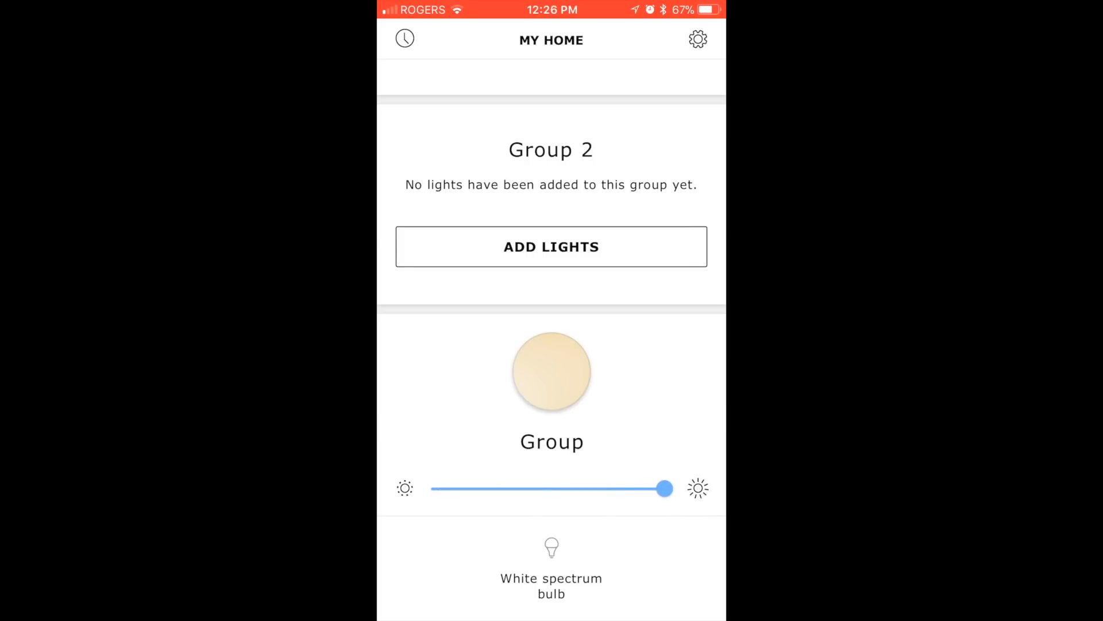
{"action": "left_click", "coordinate": [551, 371]}
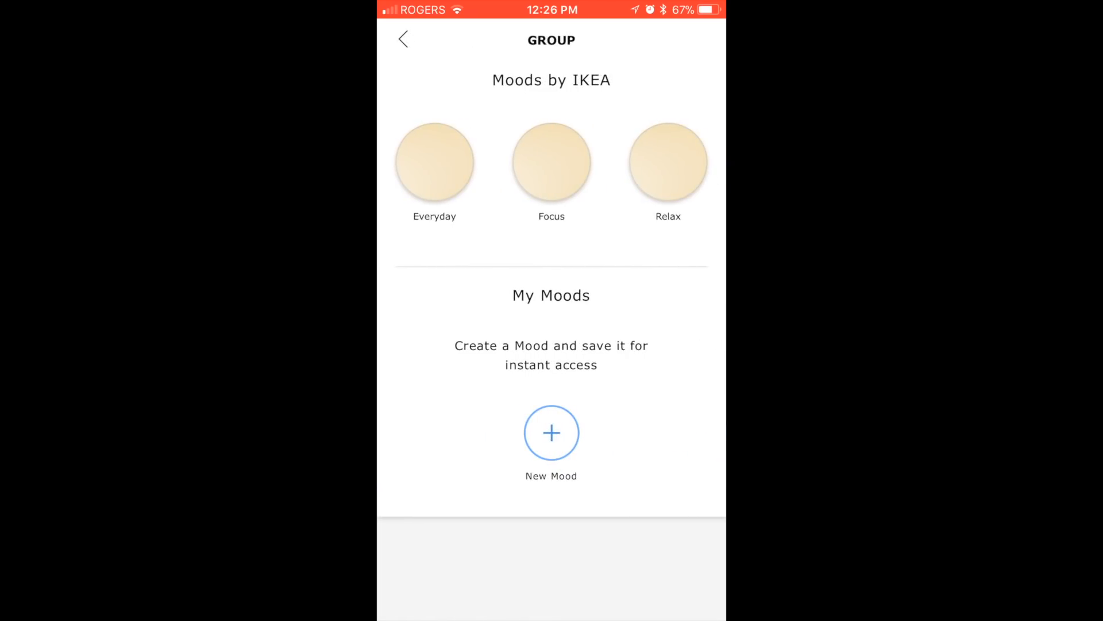
{"action": "left_click", "coordinate": [404, 39]}
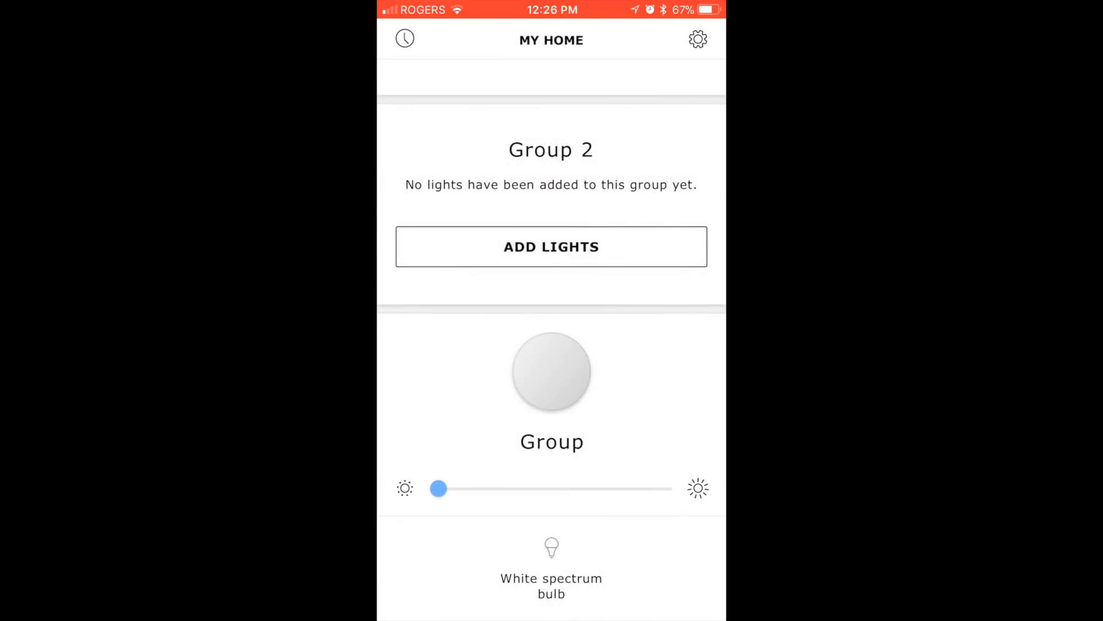
Retry the failed device firmware updates from TRÅDFRI version and accept the required app update.
{"action": "left_click", "coordinate": [697, 39]}
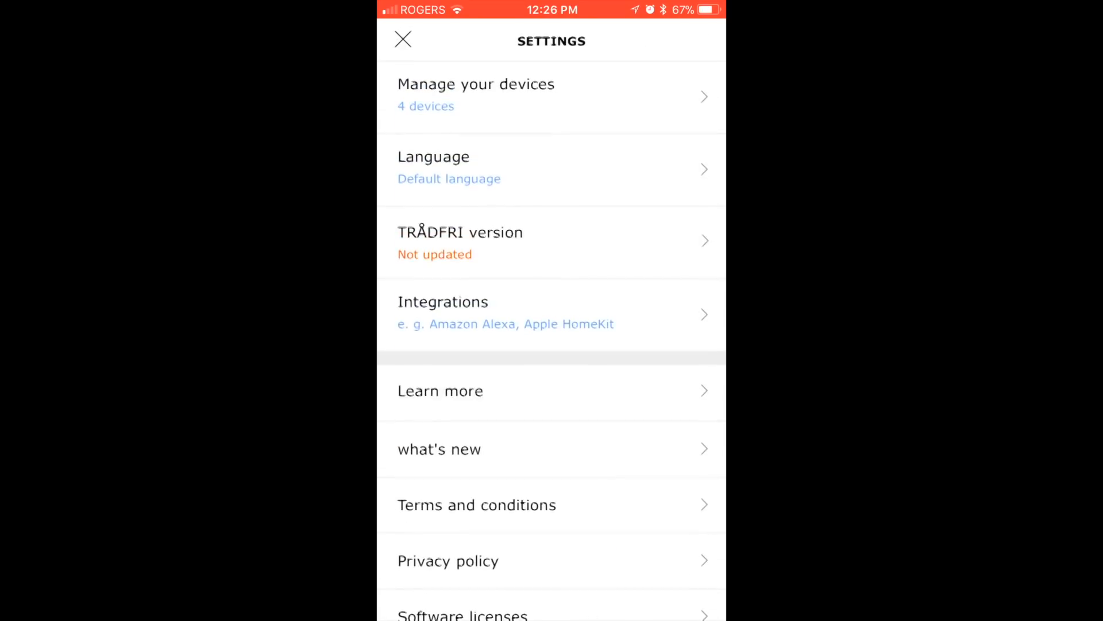
{"action": "left_click", "coordinate": [551, 242]}
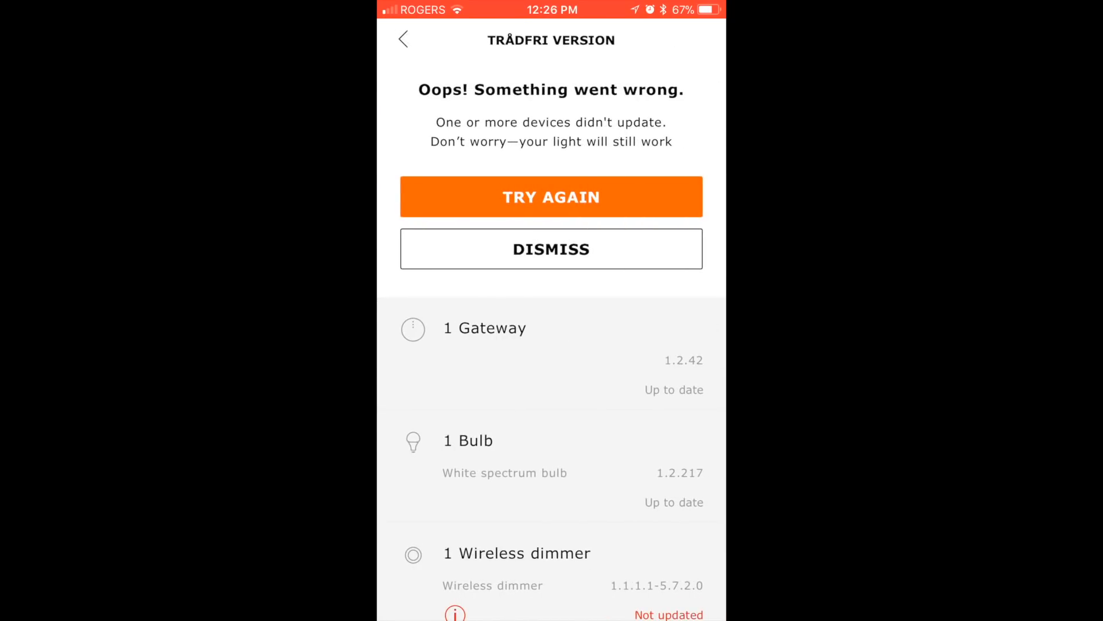
{"action": "left_click", "coordinate": [551, 196]}
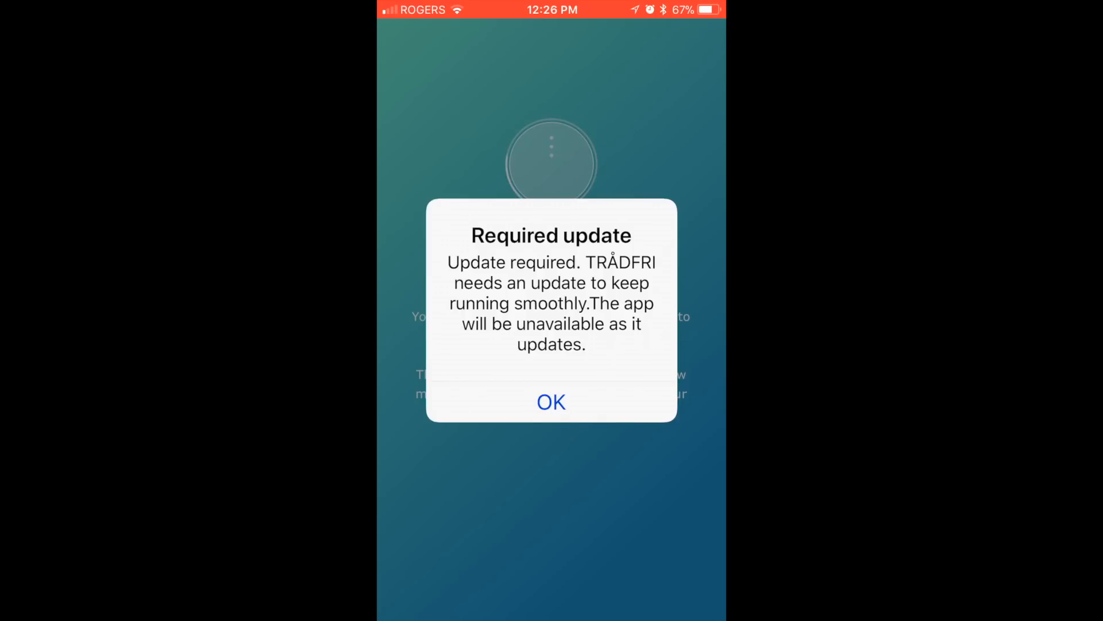
{"action": "left_click", "coordinate": [550, 403]}
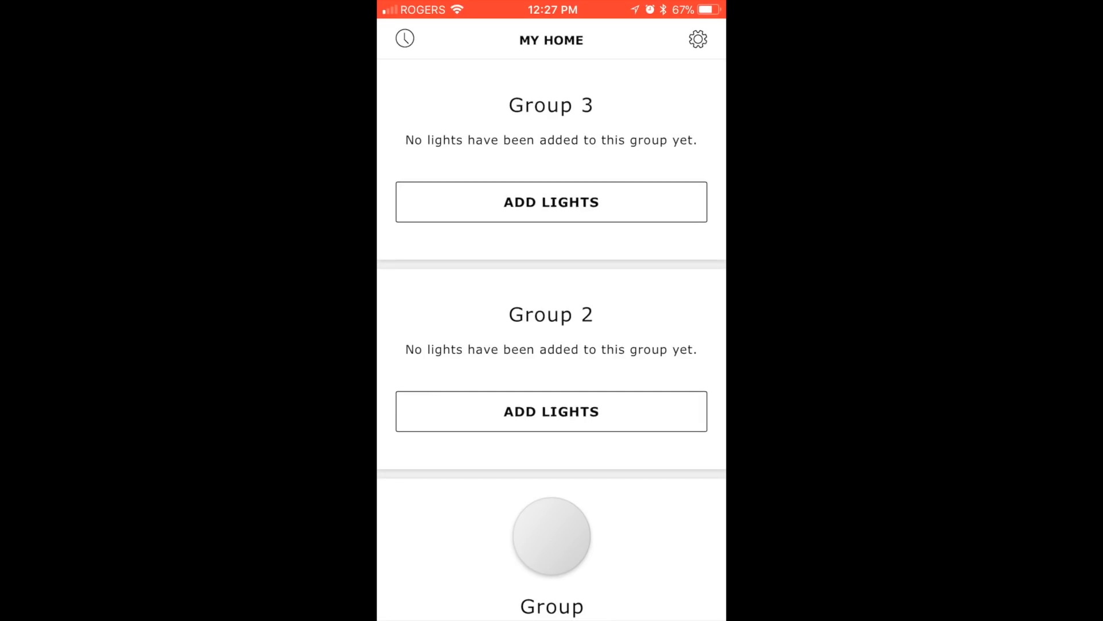
Check the pending dimmer and motion sensor updates in settings, then switch to Apple Home.
{"action": "left_click", "coordinate": [697, 39]}
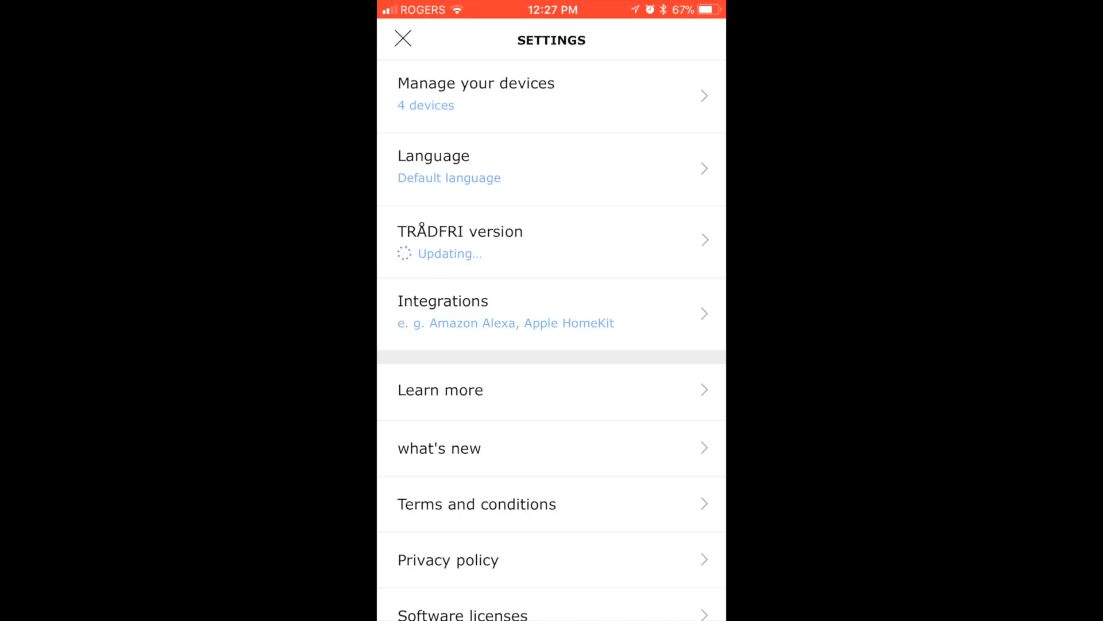
{"action": "left_click", "coordinate": [550, 242]}
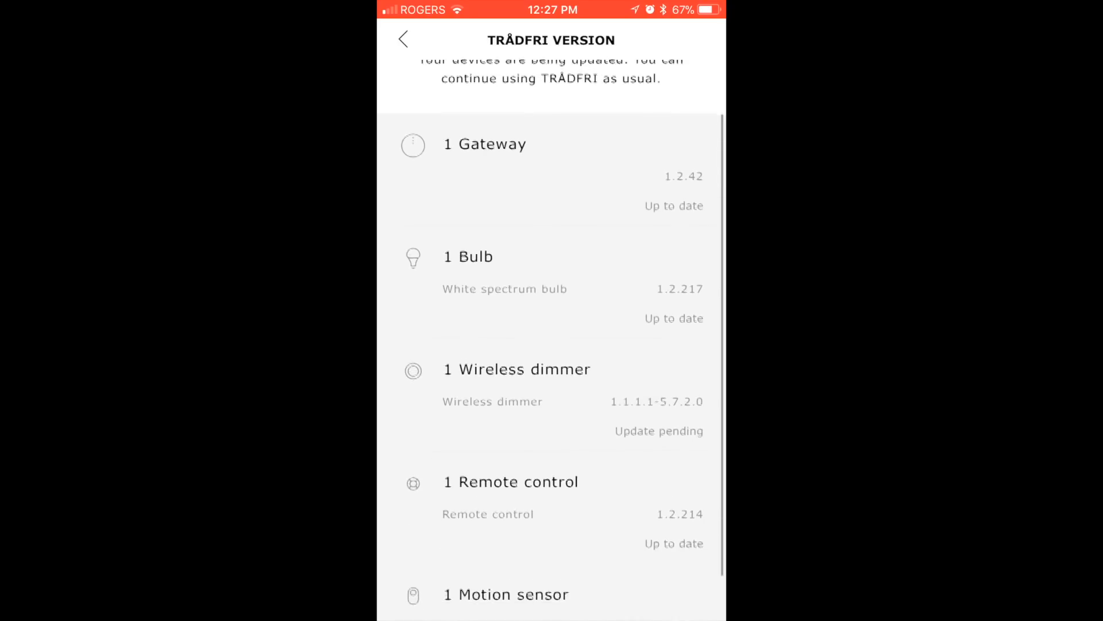
{"action": "scroll", "scroll_direction": "up", "scroll_amount": 3}
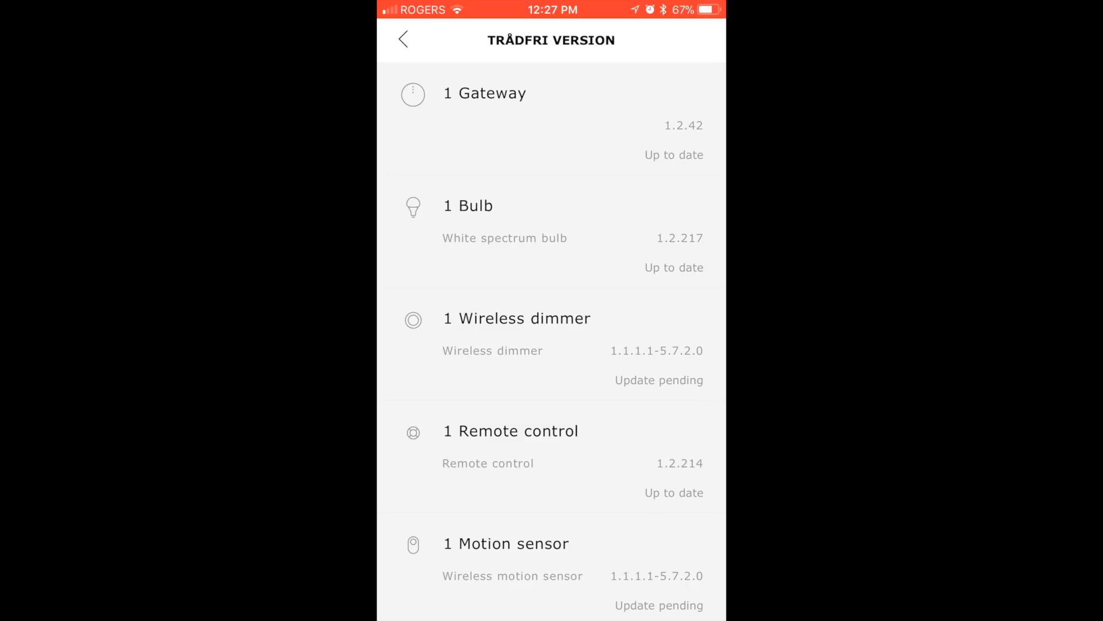
{"action": "left_click", "coordinate": [404, 39]}
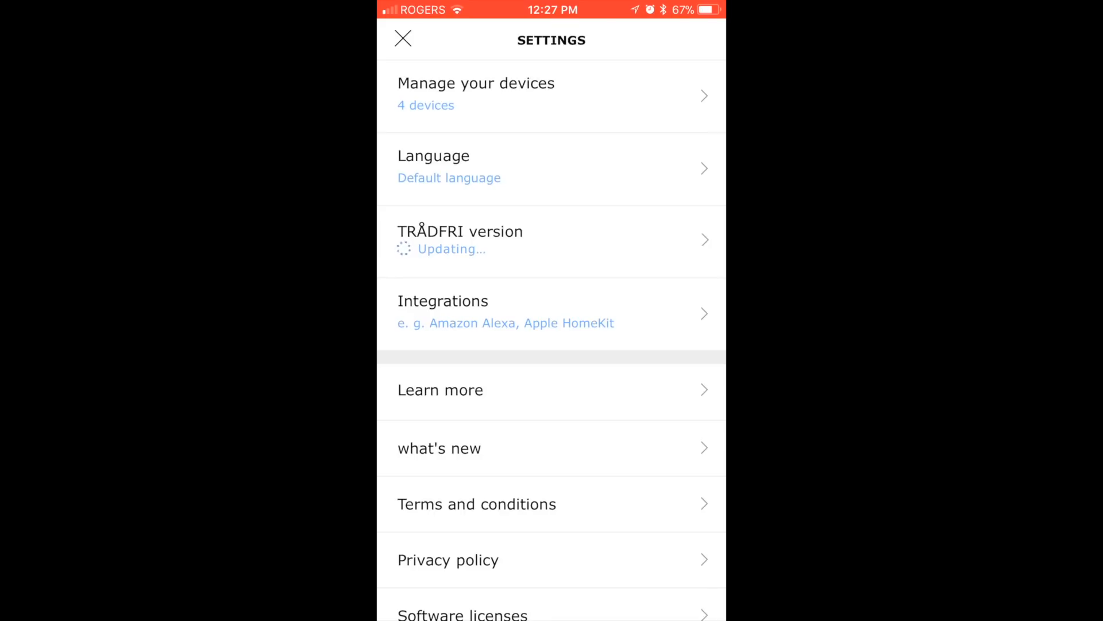
{"action": "scroll", "scroll_direction": "down", "scroll_amount": 3}
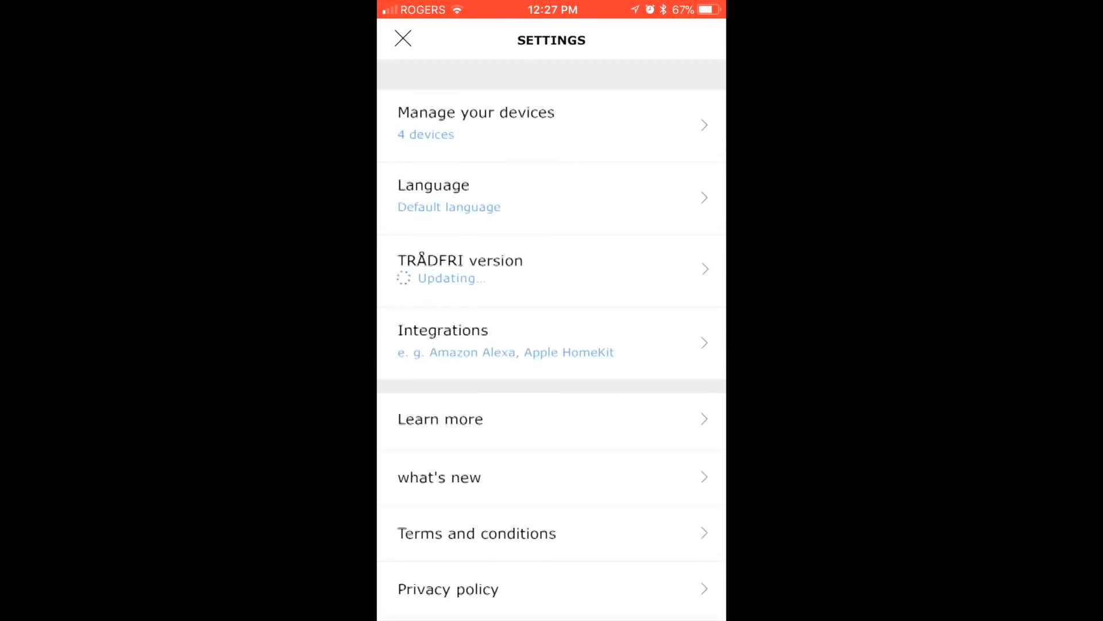
{"action": "scroll", "scroll_direction": "up", "scroll_amount": 3}
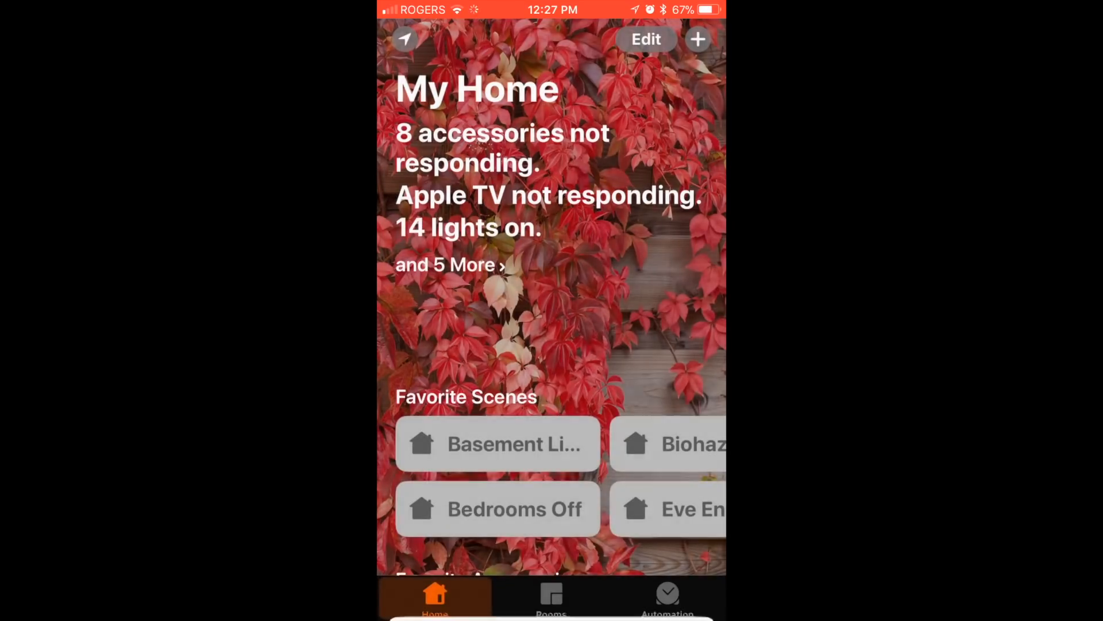
{"action": "left_click", "coordinate": [698, 39]}
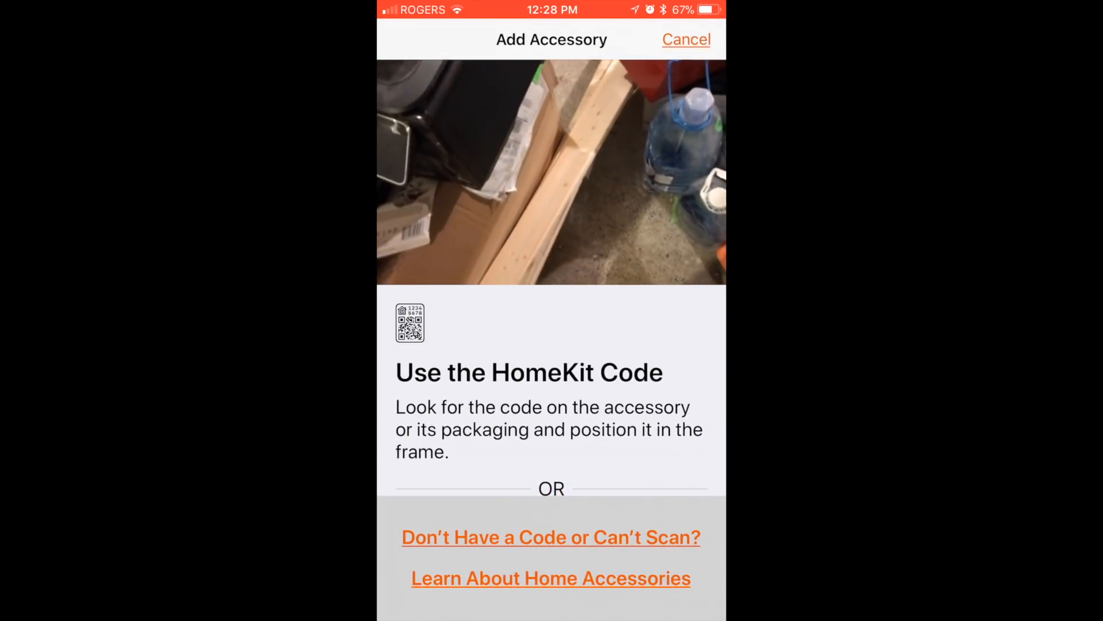
{"action": "left_click", "coordinate": [551, 537]}
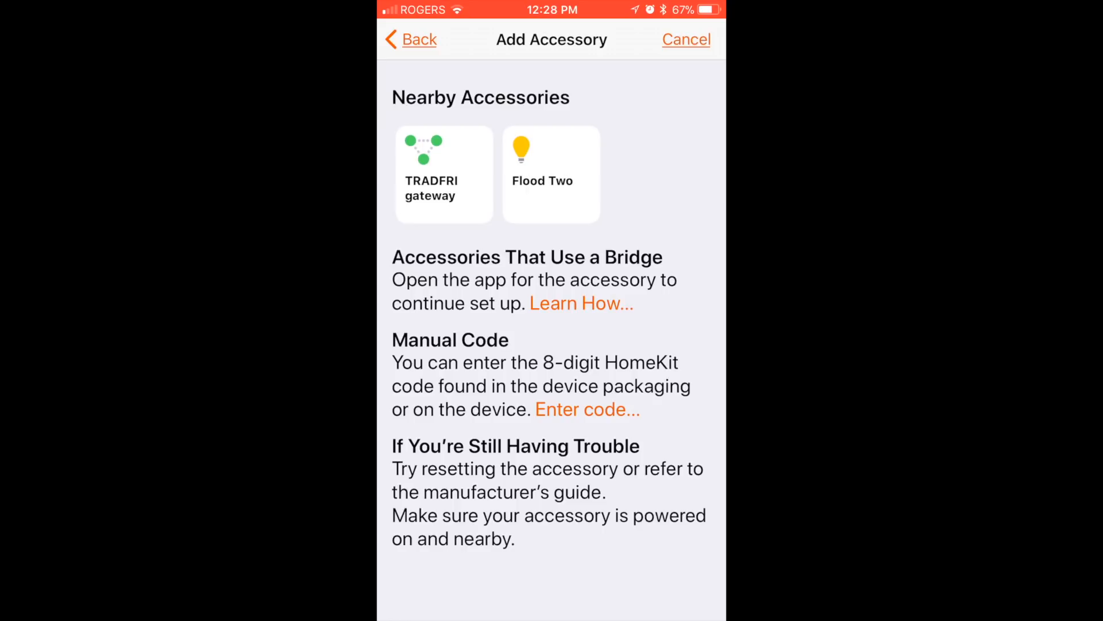
{"action": "left_click", "coordinate": [585, 409]}
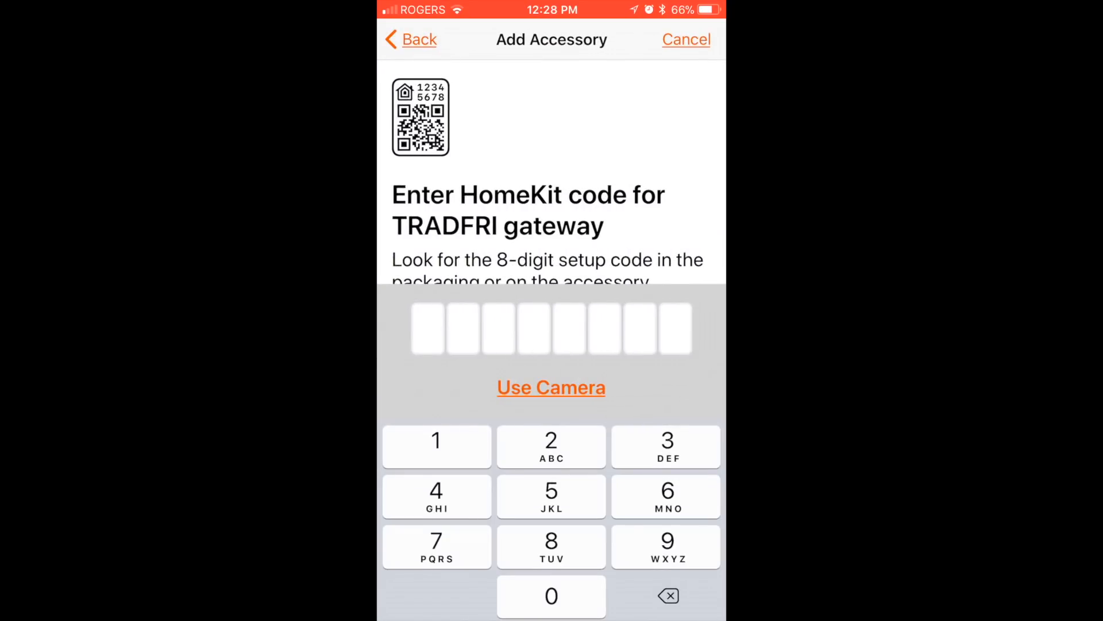
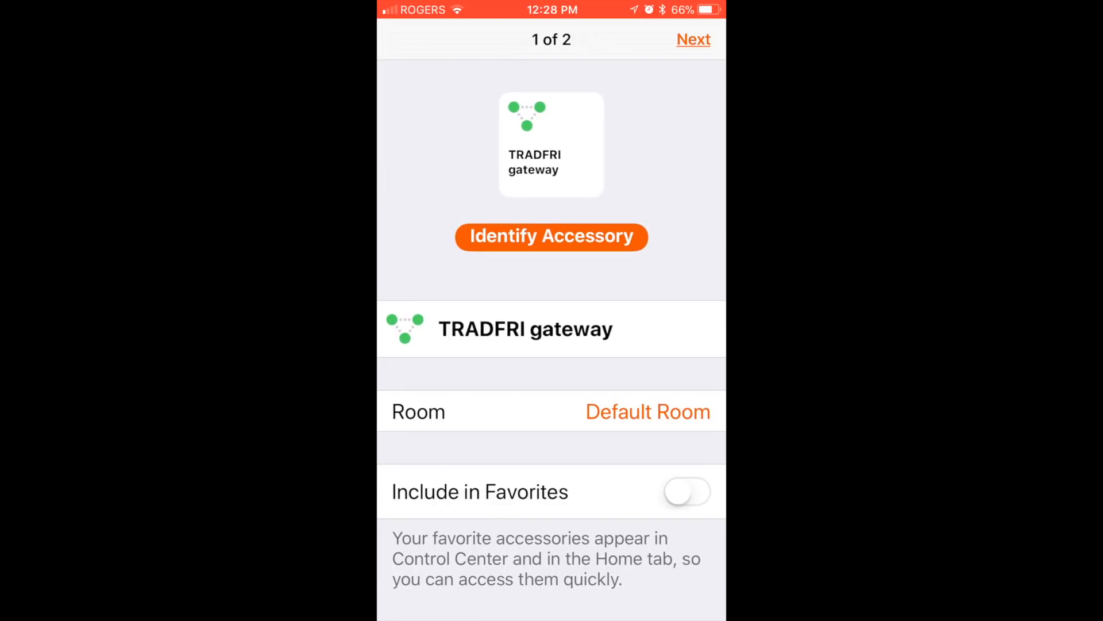
{"action": "left_click", "coordinate": [692, 39]}
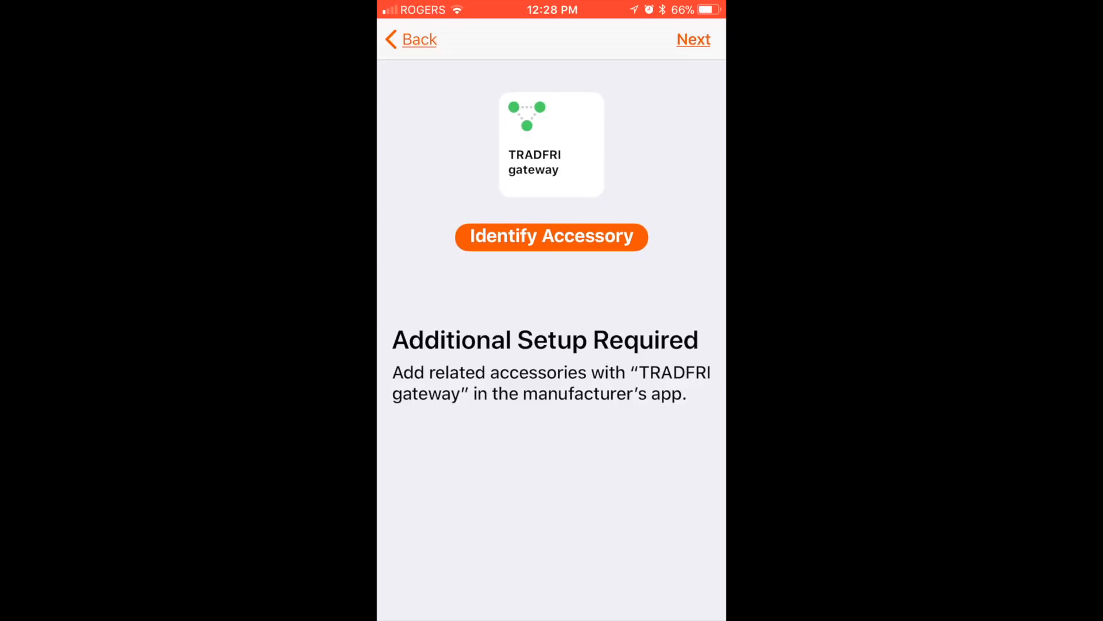
{"action": "left_click", "coordinate": [692, 39]}
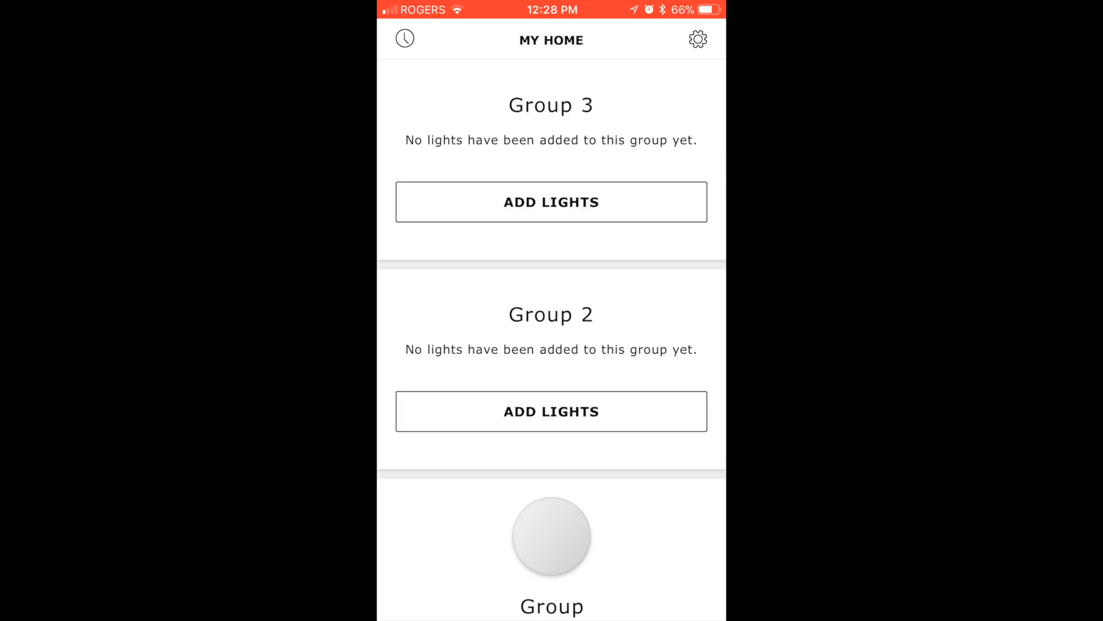
View the Apple HomeKit setup code under Integrations and go on to the device list.
{"action": "left_click", "coordinate": [698, 39]}
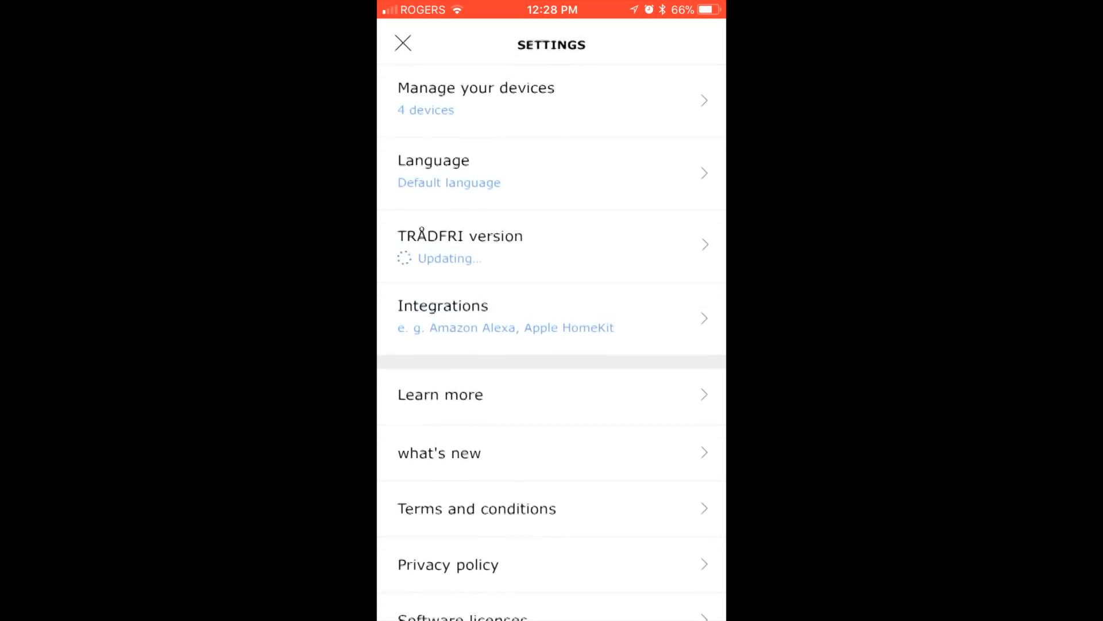
{"action": "left_click", "coordinate": [551, 317]}
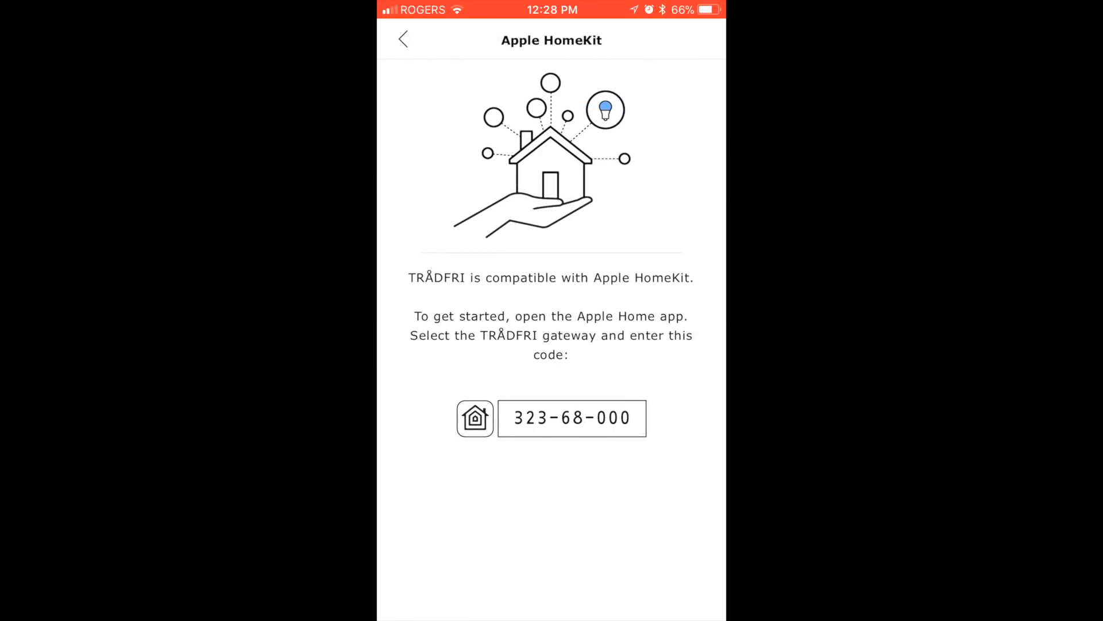
{"action": "left_click", "coordinate": [403, 39]}
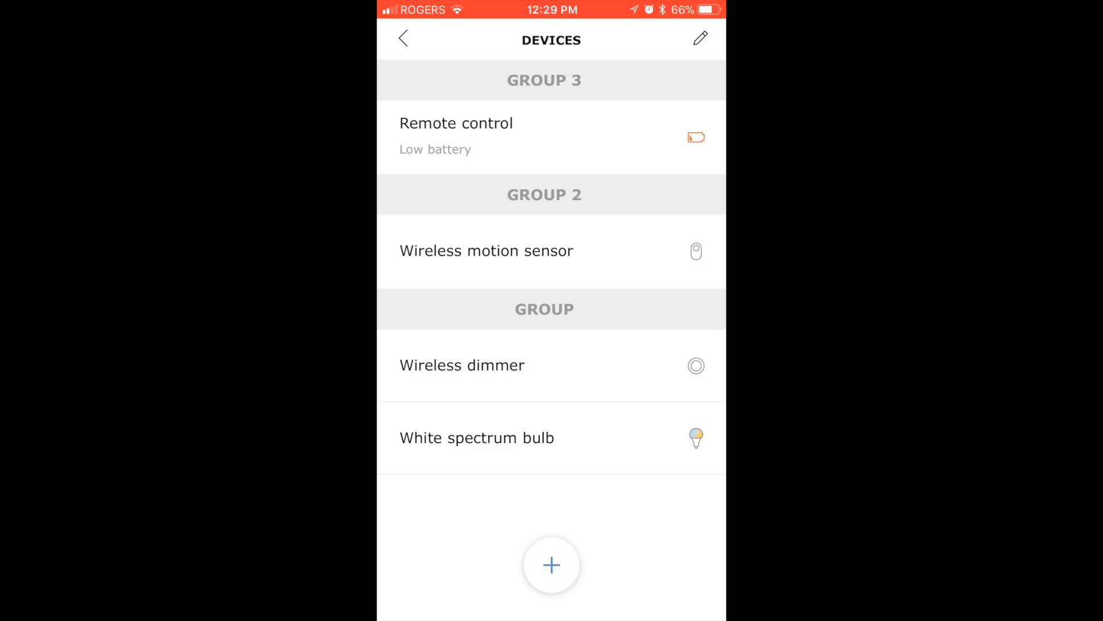
Show the TRÅDFRI version update status for the gateway, bulb, dimmer and remote.
{"action": "left_click", "coordinate": [700, 39]}
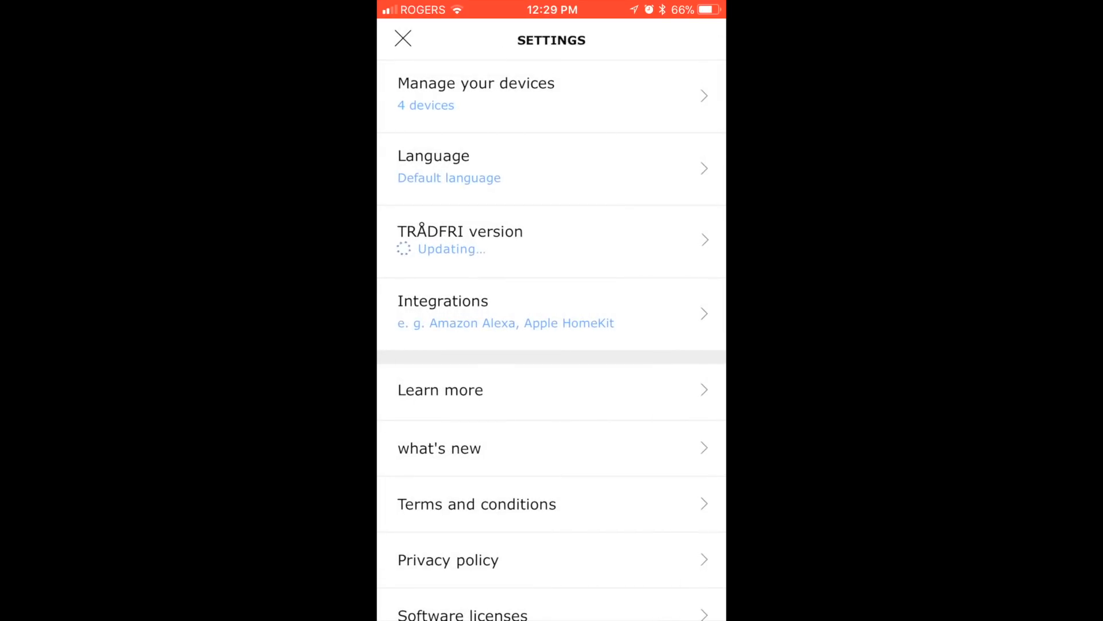
{"action": "left_click", "coordinate": [550, 240]}
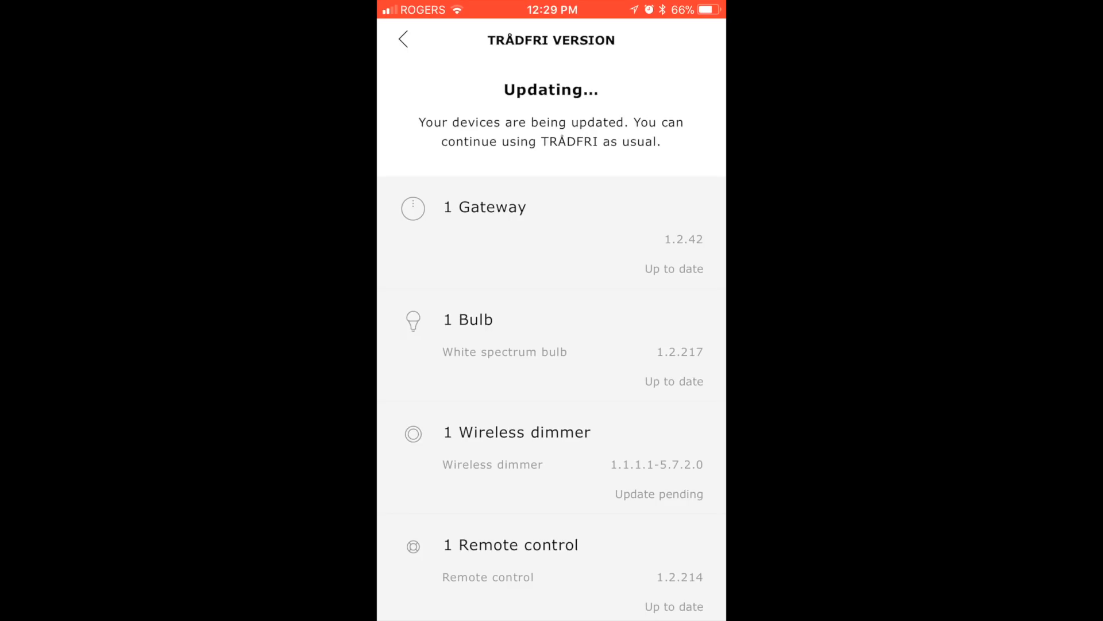
{"action": "scroll", "scroll_direction": "up", "scroll_amount": 3}
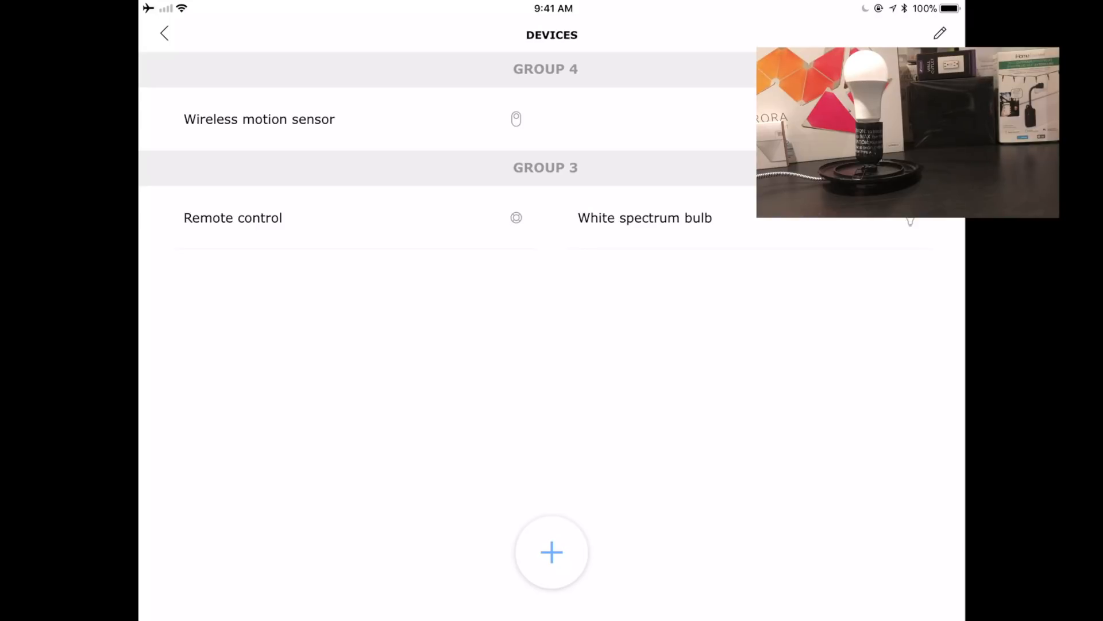
Start adding a new bulb with the remote control chosen as its control device.
{"action": "left_click", "coordinate": [552, 553]}
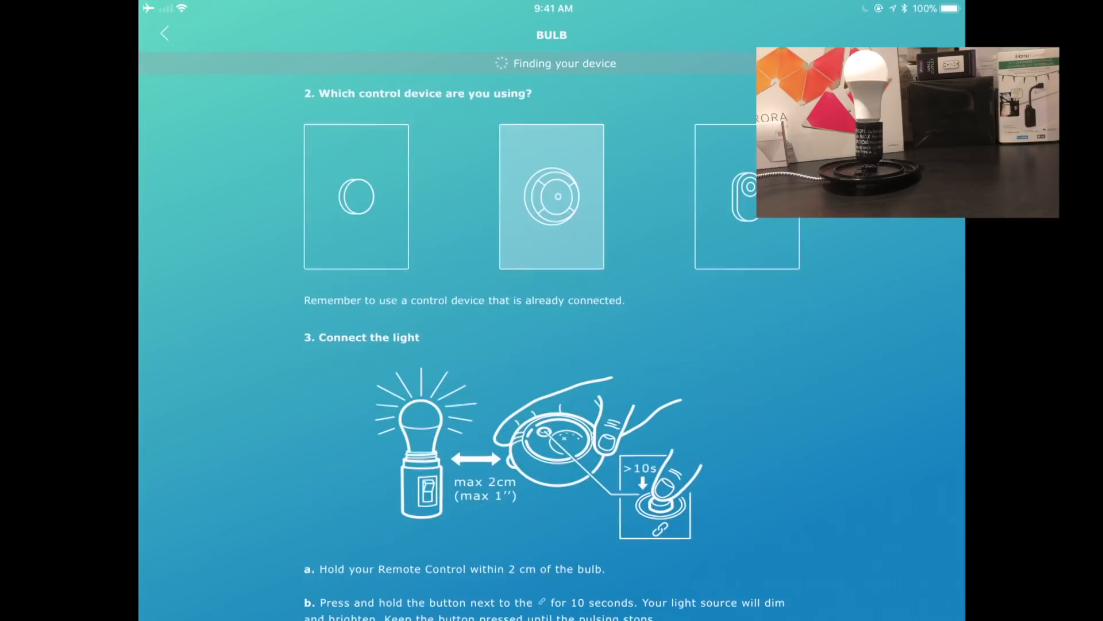
{"action": "scroll", "scroll_direction": "down", "scroll_amount": 3}
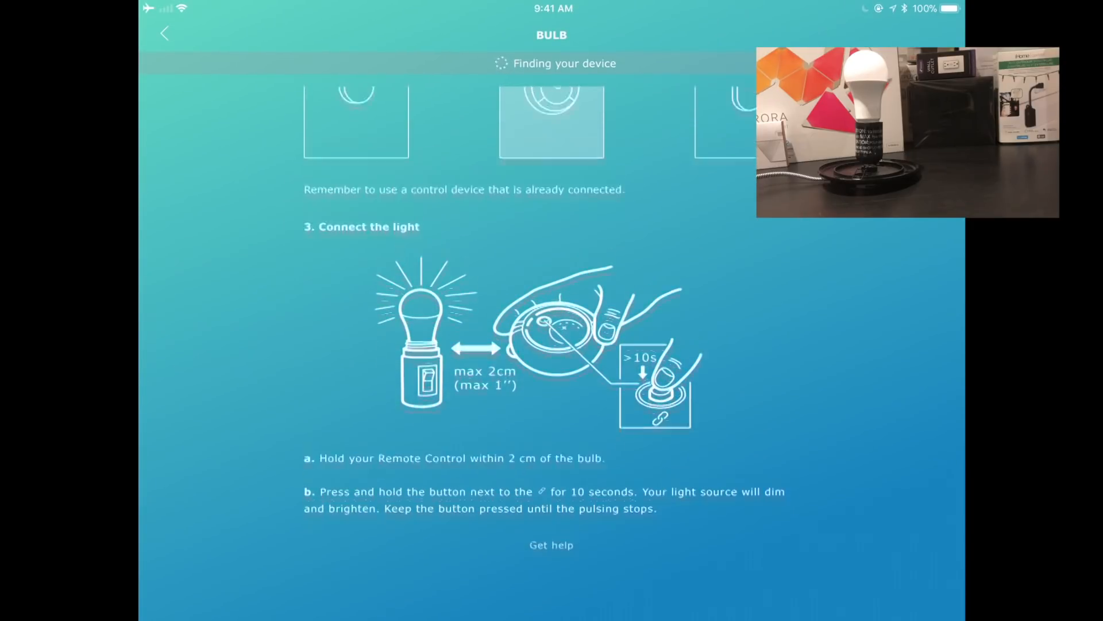
{"action": "scroll", "scroll_direction": "down", "scroll_amount": 3}
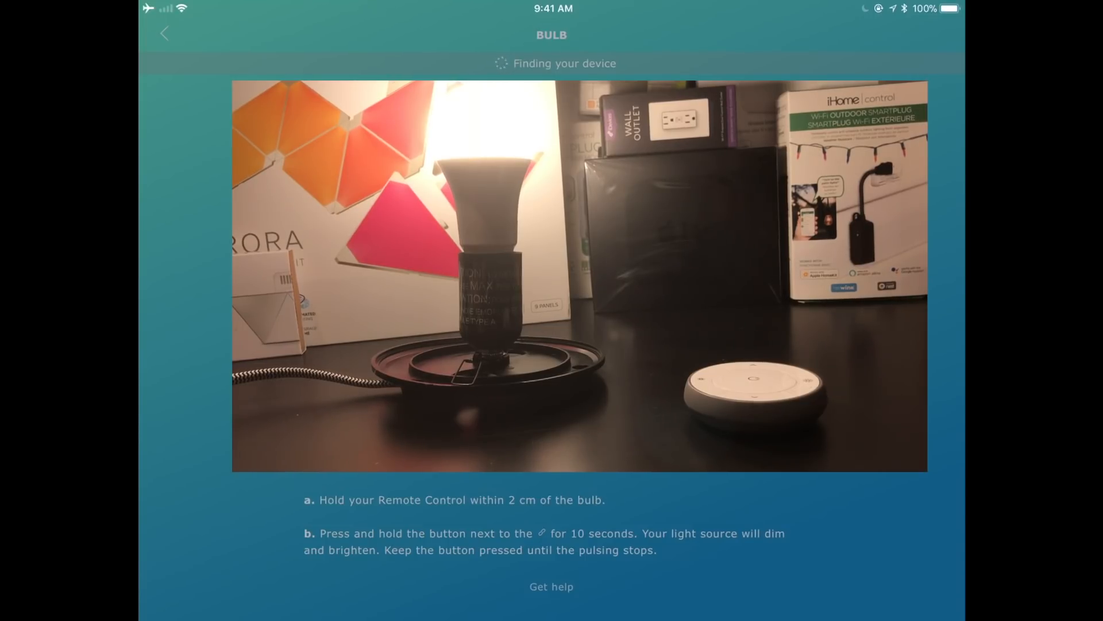
Check for firmware updates confirming all devices are up to date, then leave to the home screen.
{"action": "left_click", "coordinate": [165, 33]}
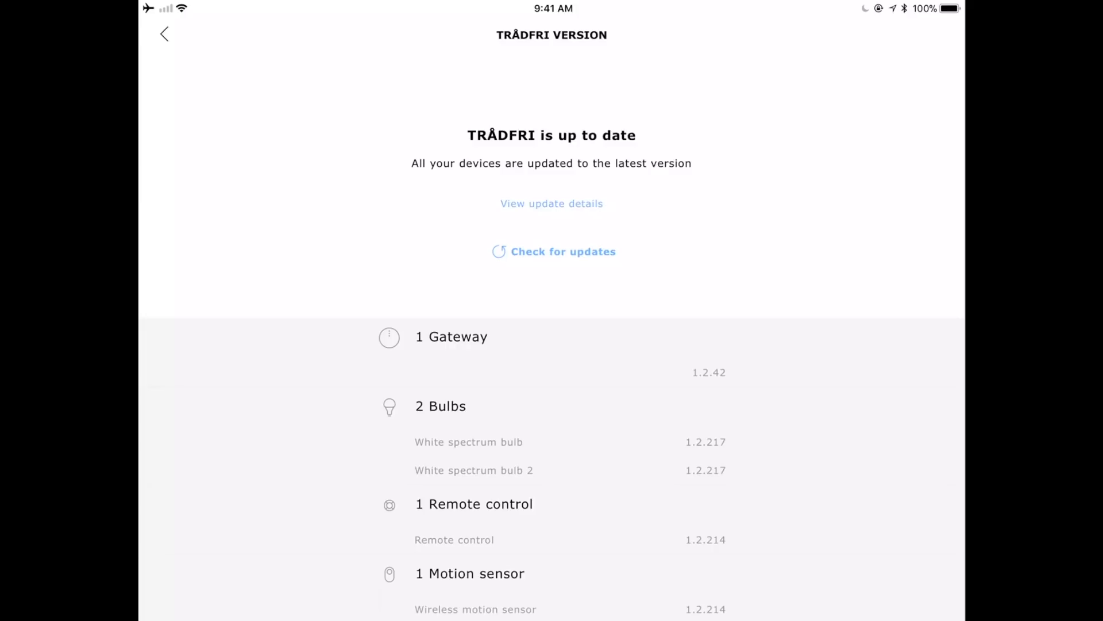
{"action": "left_click", "coordinate": [563, 251]}
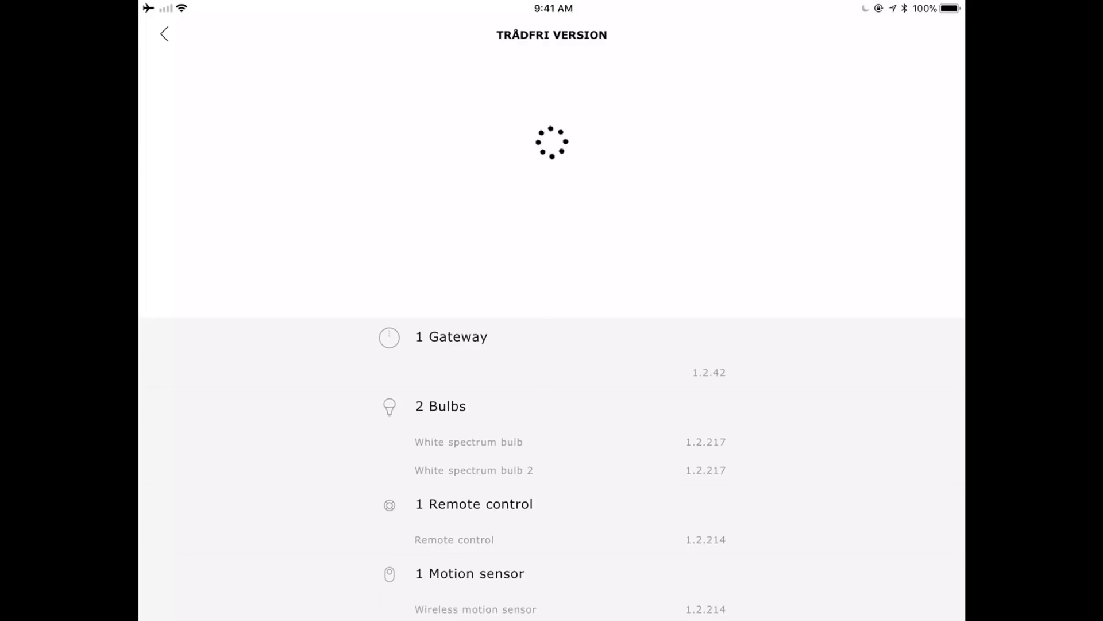
{"action": "left_click", "coordinate": [164, 34]}
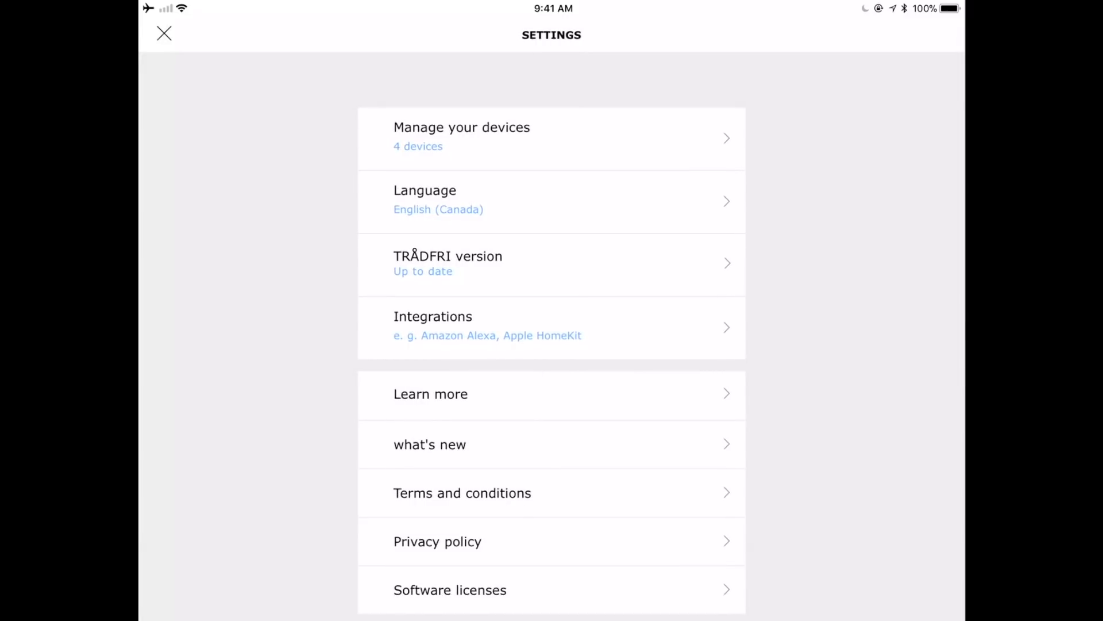
{"action": "left_click", "coordinate": [164, 34]}
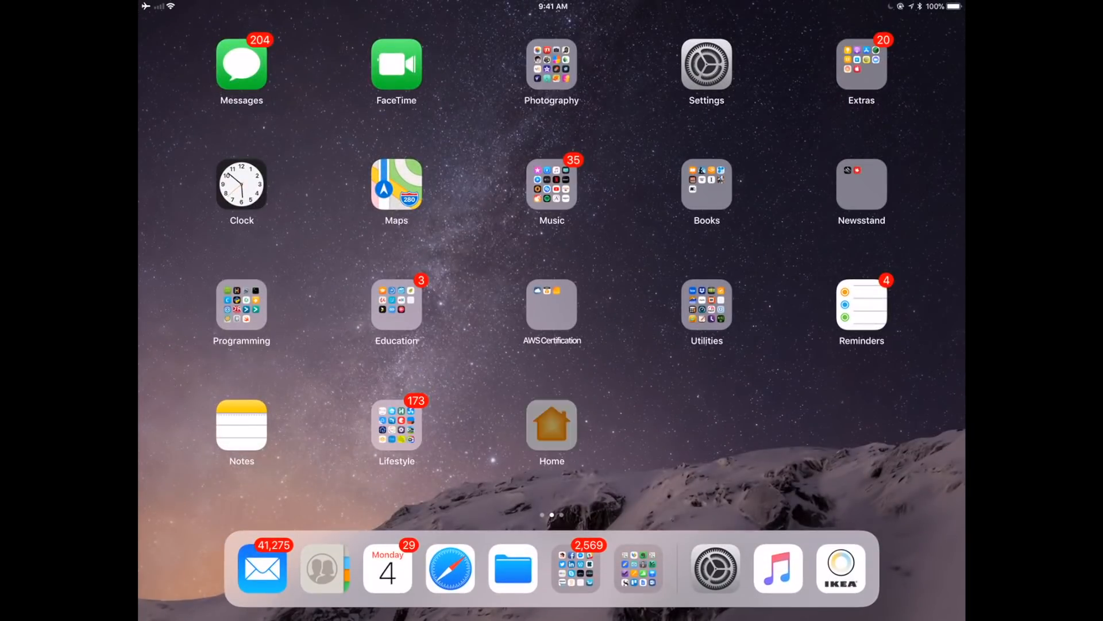
Check the Garage TRADFRI gateway's Accessories list shows both garage bulbs at 50%.
{"action": "left_click", "coordinate": [552, 425]}
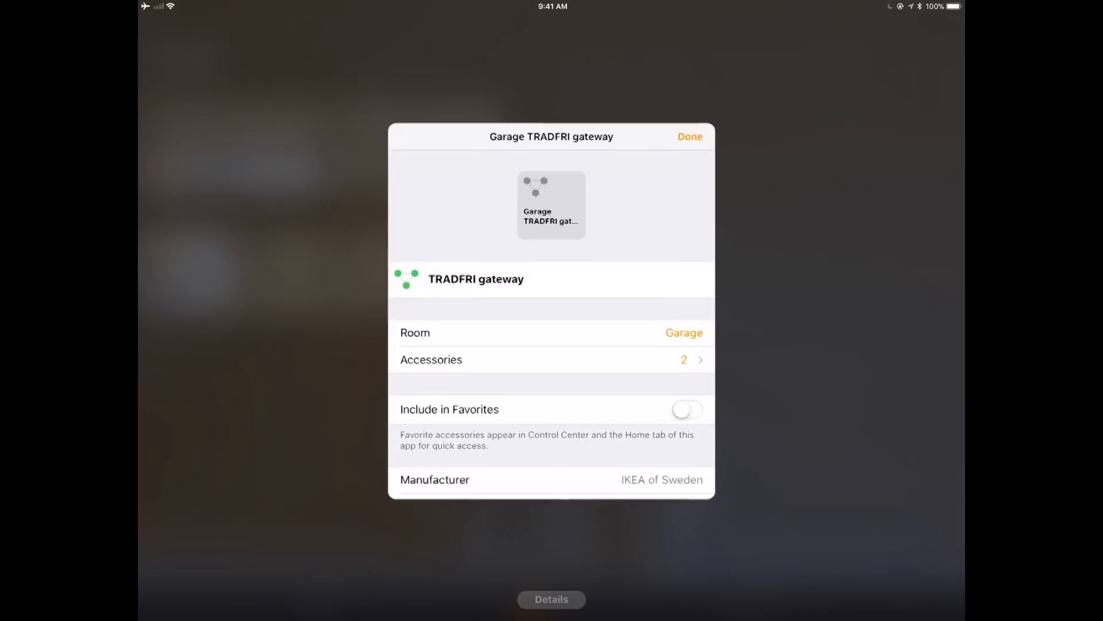
{"action": "left_click", "coordinate": [550, 359]}
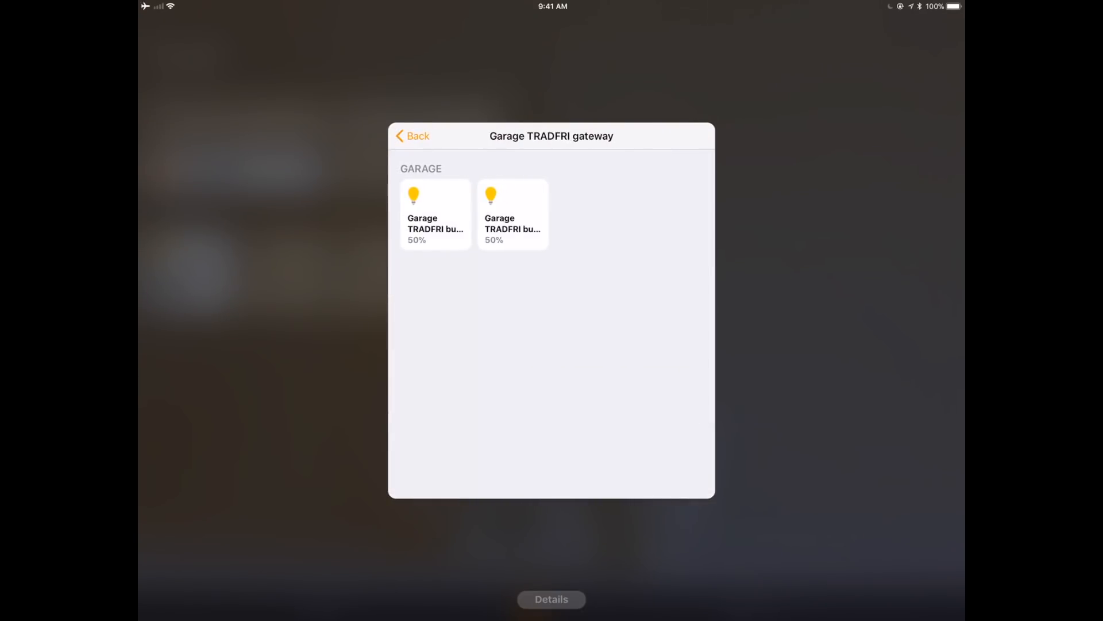
{"action": "left_click", "coordinate": [412, 135]}
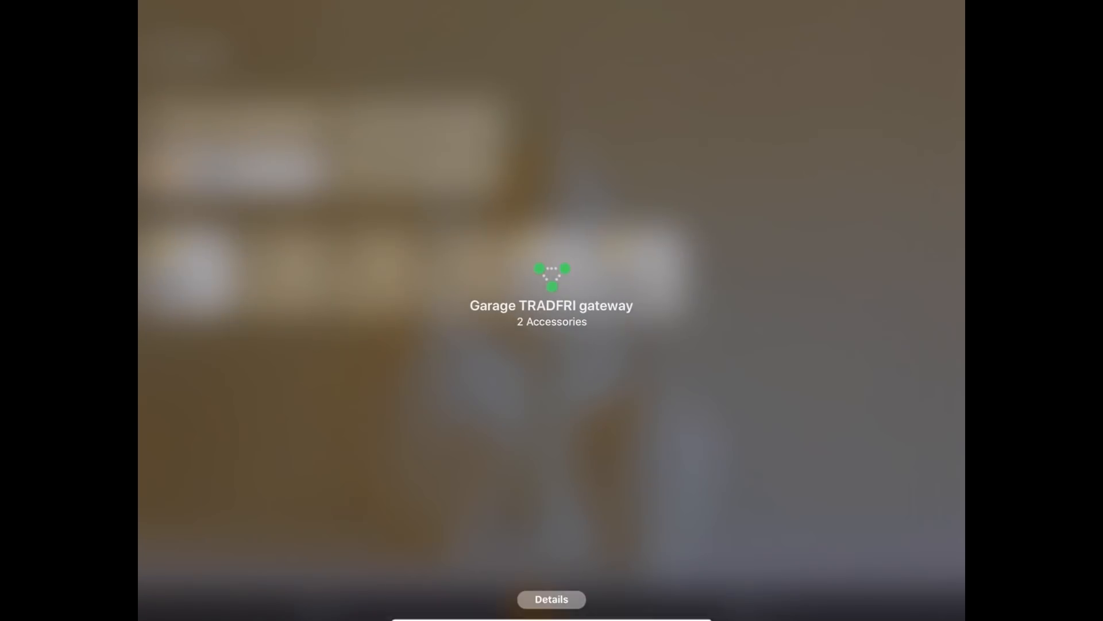